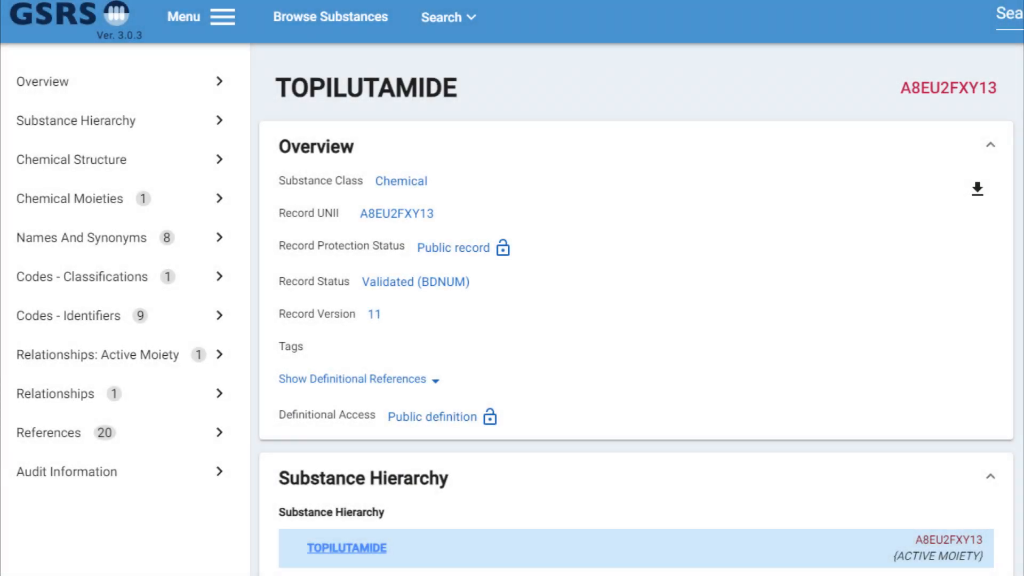
Step: Close the GSRS TOPILUTAMIDE record (UNII A8EU2FXY13) and land on the Wikipedia Amide article
left_click(72, 159)
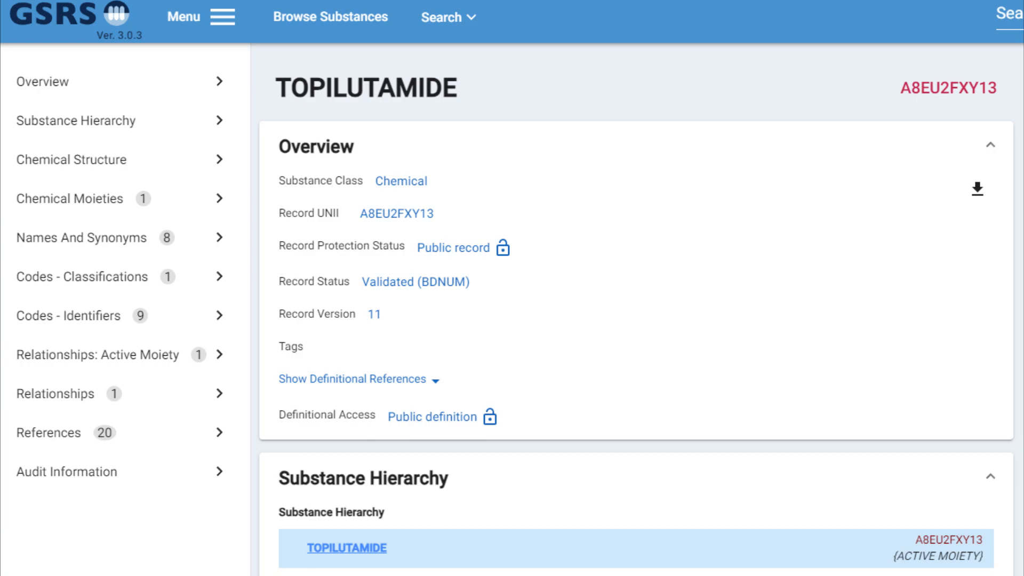
left_click(71, 159)
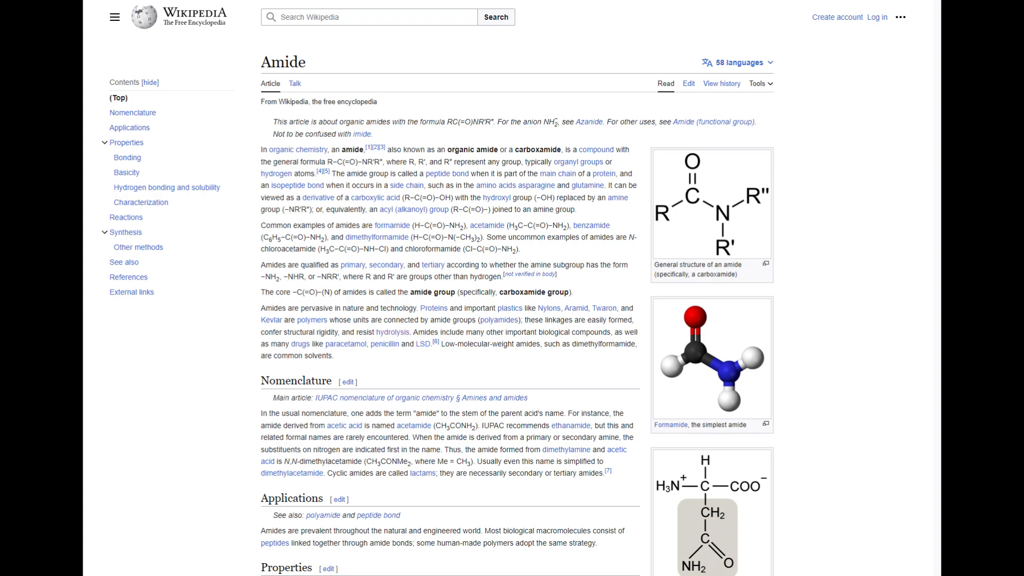
Step: Scroll down the Wikipedia Amide article before moving to the Eucapil How to Apply page
scroll("down", 3)
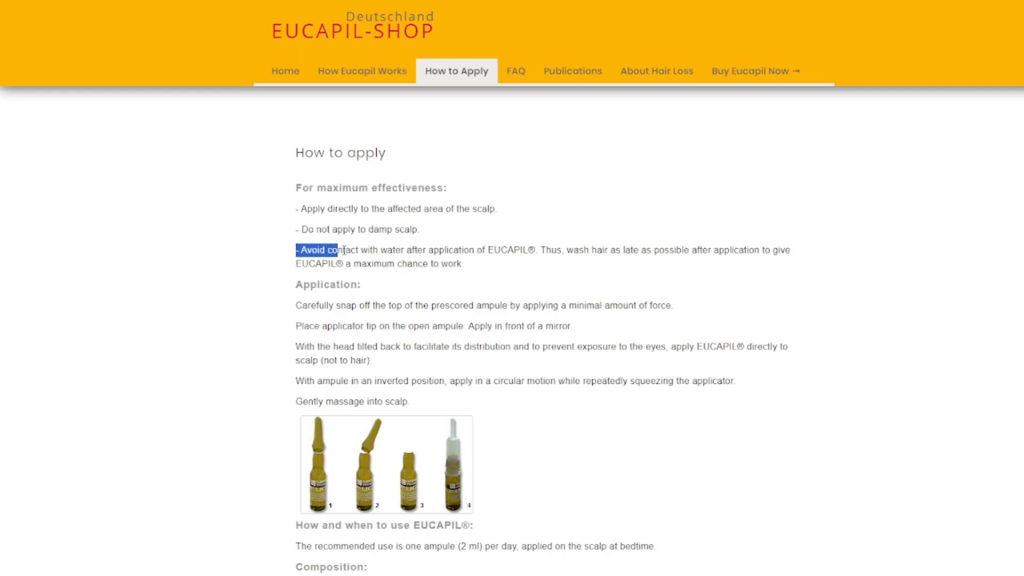
Step: Highlight the 'Avoid contact with water' sentence, the 30-ampule packaging line and the head-tilted-back instruction
left_click_drag(339, 250, 502, 249)
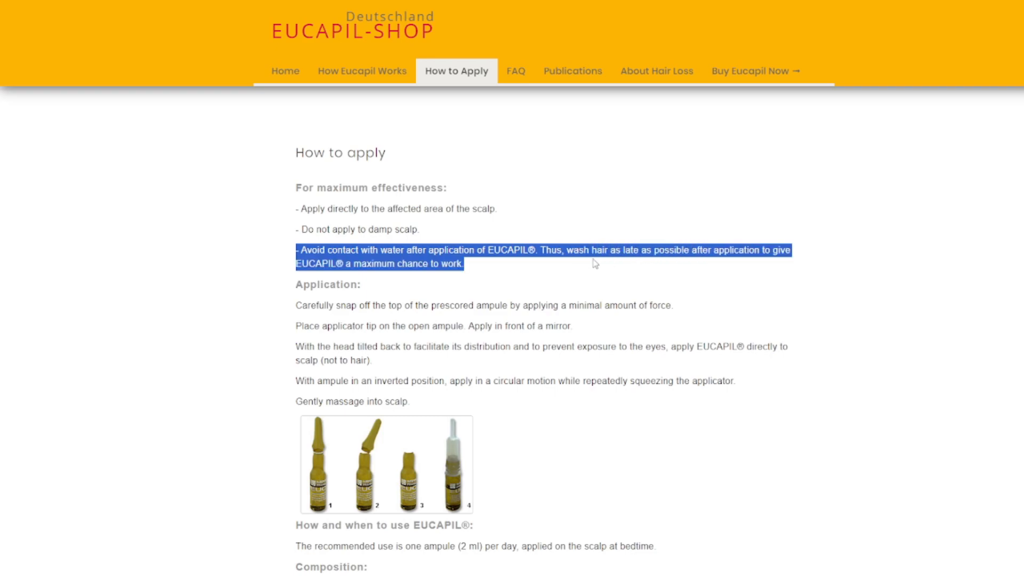
scroll("down", 3)
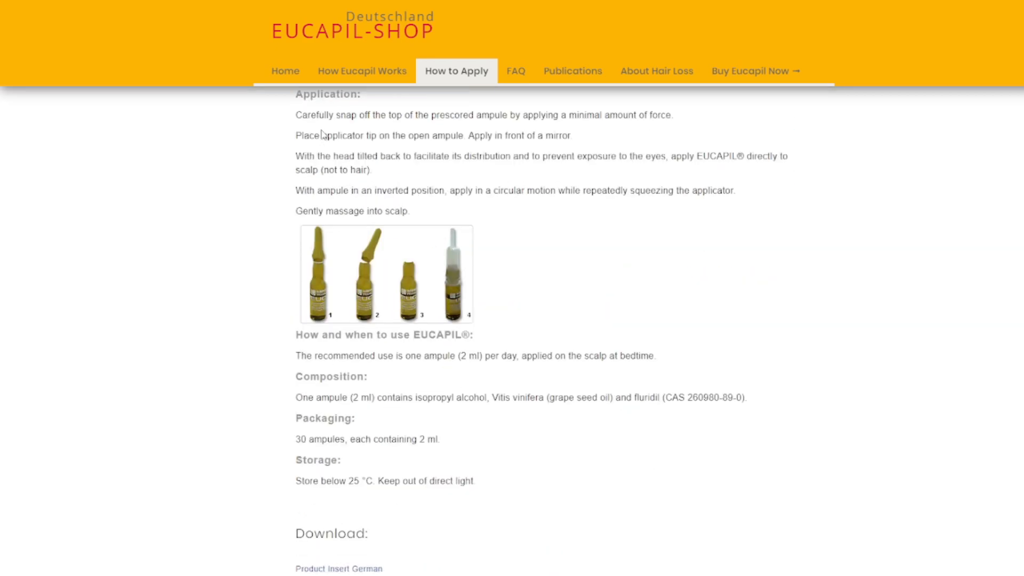
left_click_drag(296, 115, 673, 115)
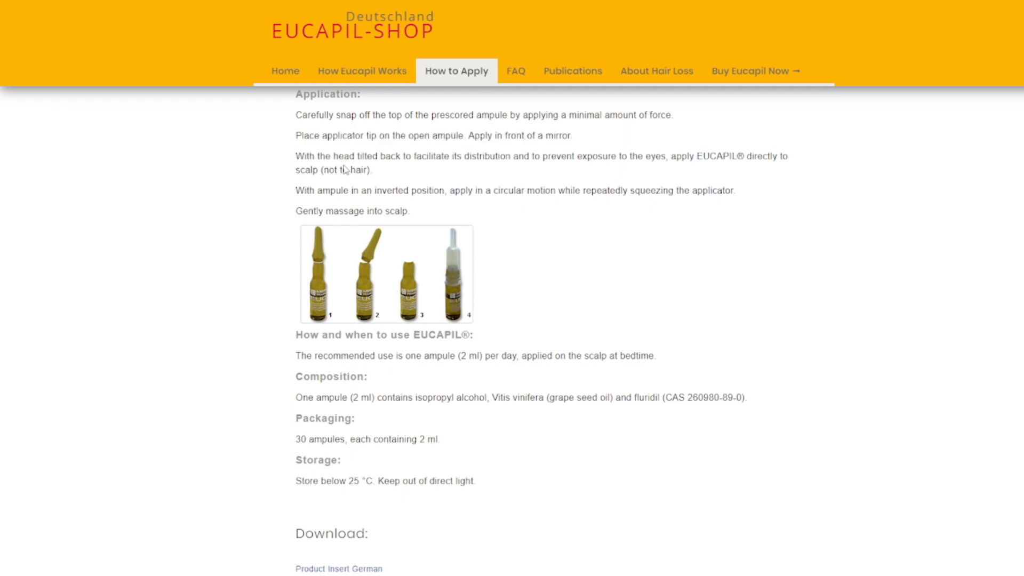
left_click_drag(296, 156, 373, 169)
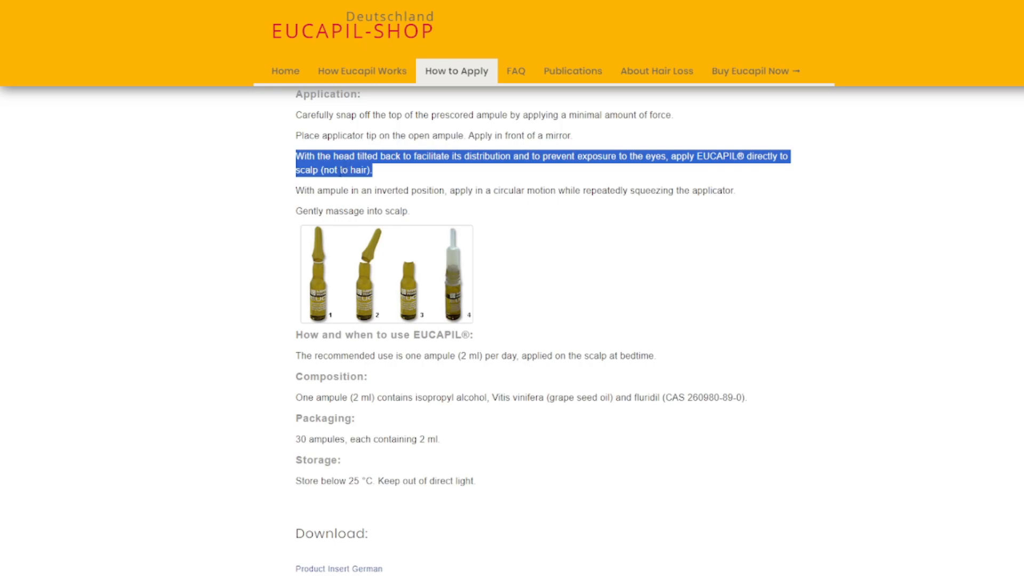
mouse_move(335, 186)
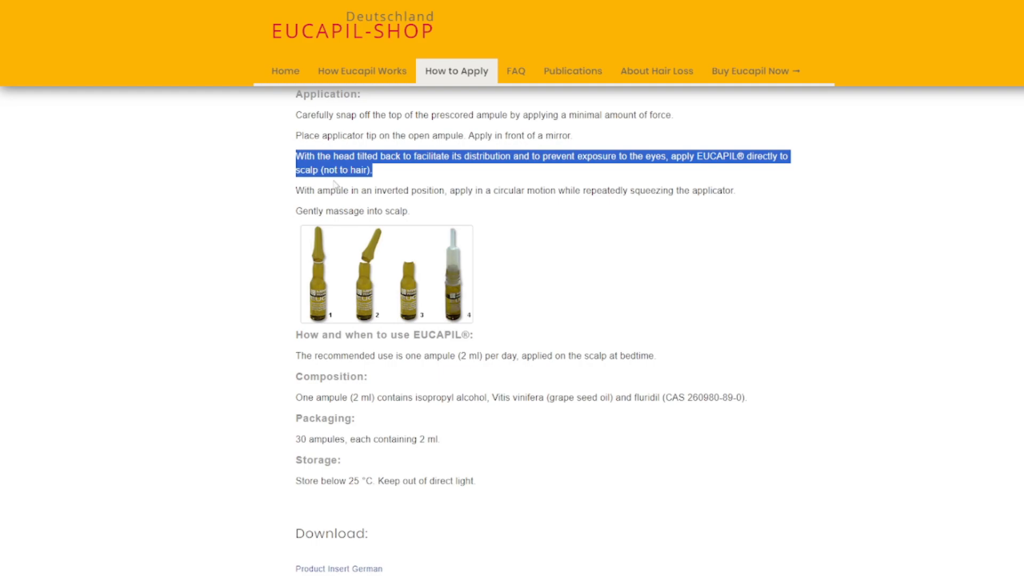
mouse_move(366, 226)
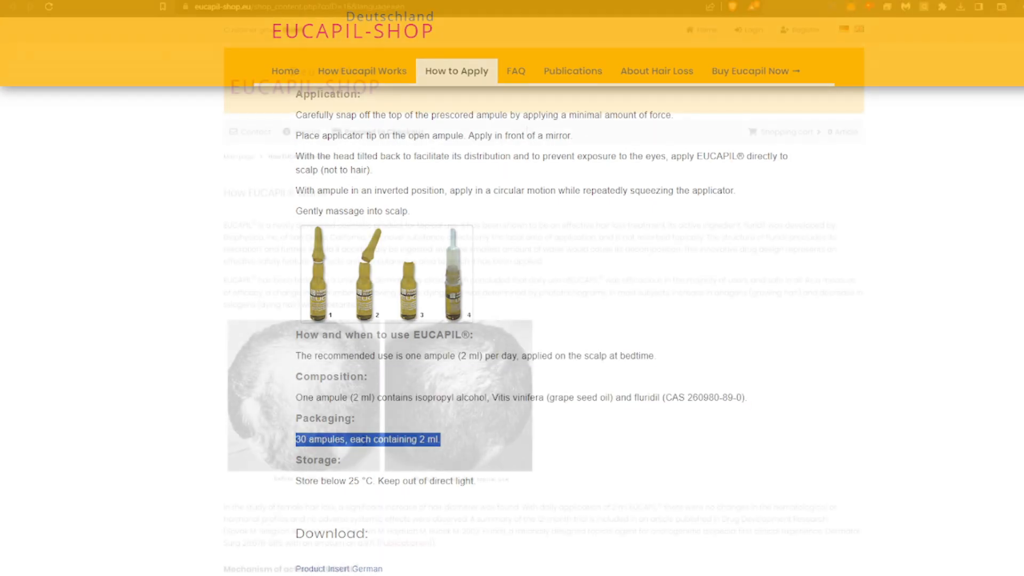
Step: On the How EUCAPIL works page, enlarge the text and highlight the opening fluridil description paragraph
left_click(363, 70)
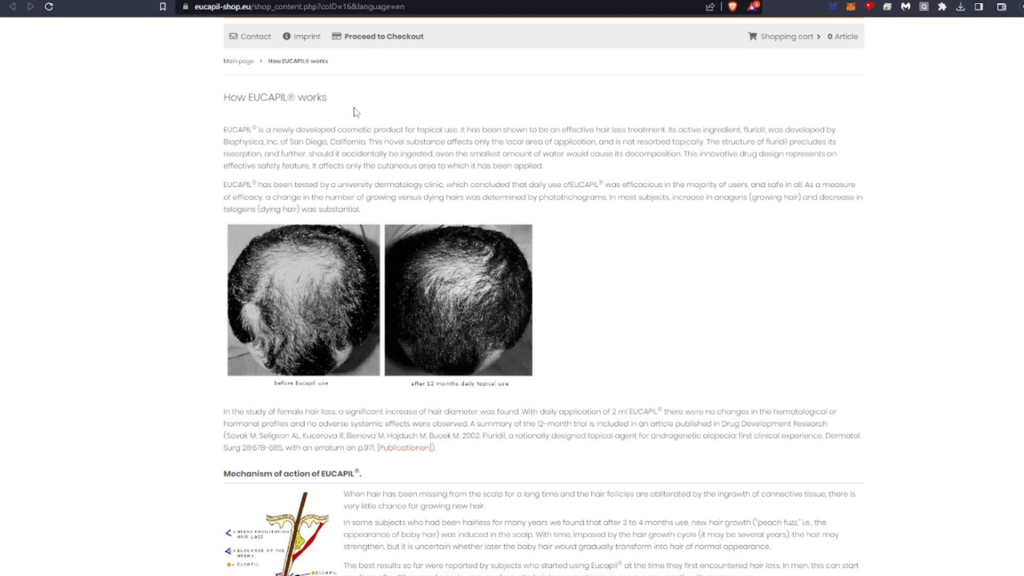
key("ctrl+plus")
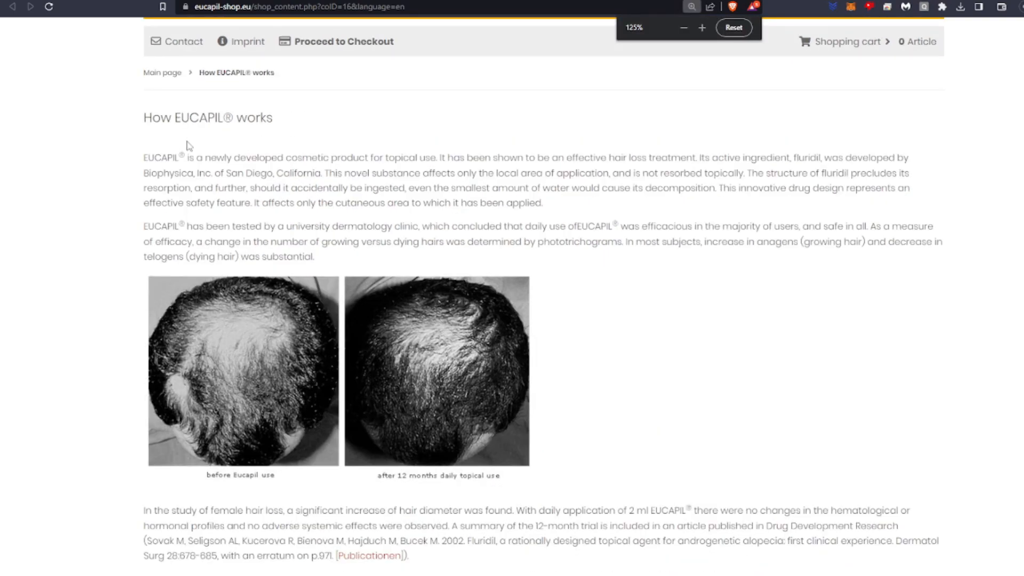
left_click_drag(143, 158, 402, 158)
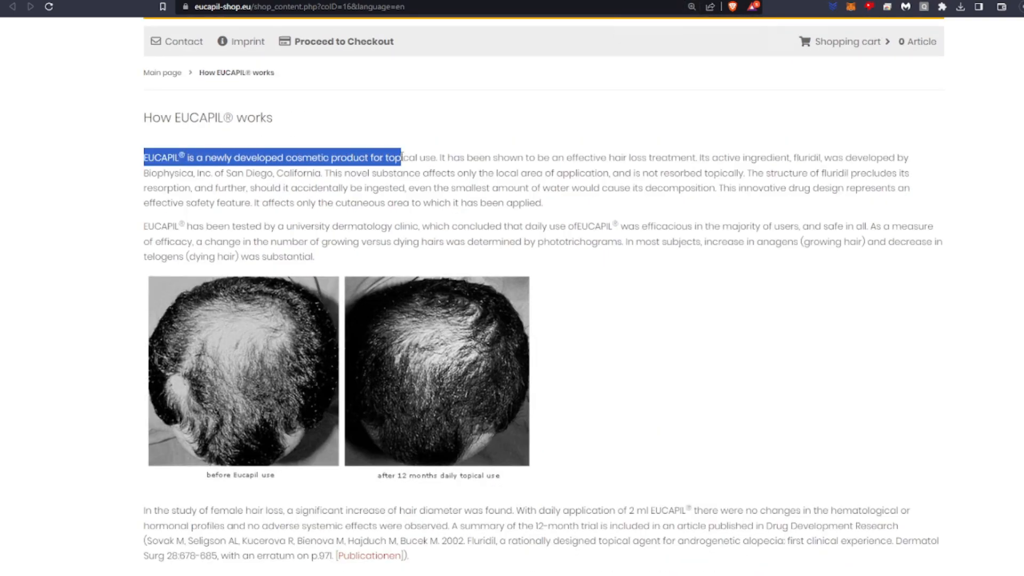
left_click_drag(398, 158, 711, 158)
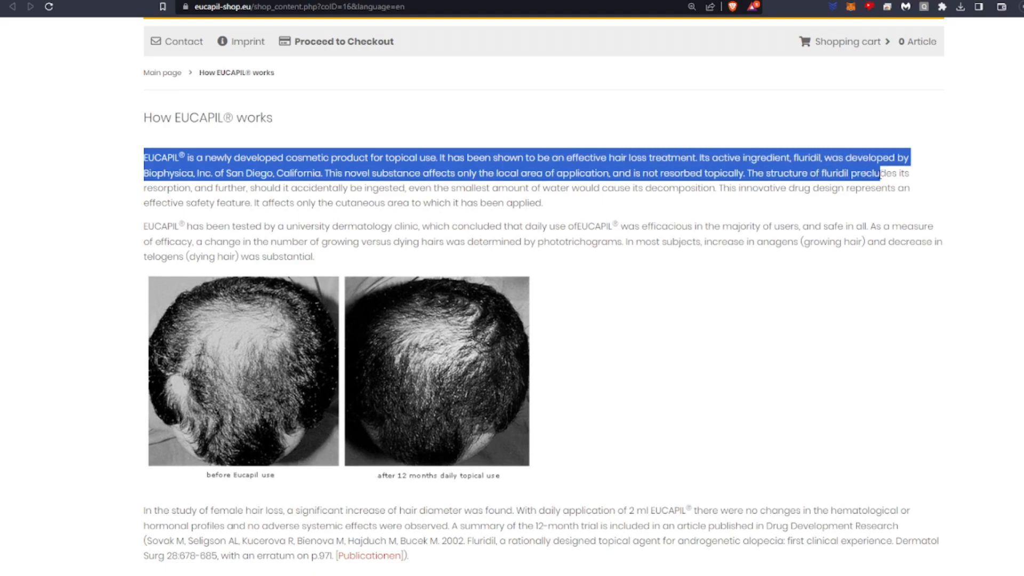
Step: Highlight the whole clinical testing paragraph and move down to the mechanism of action section
left_click_drag(880, 173, 874, 187)
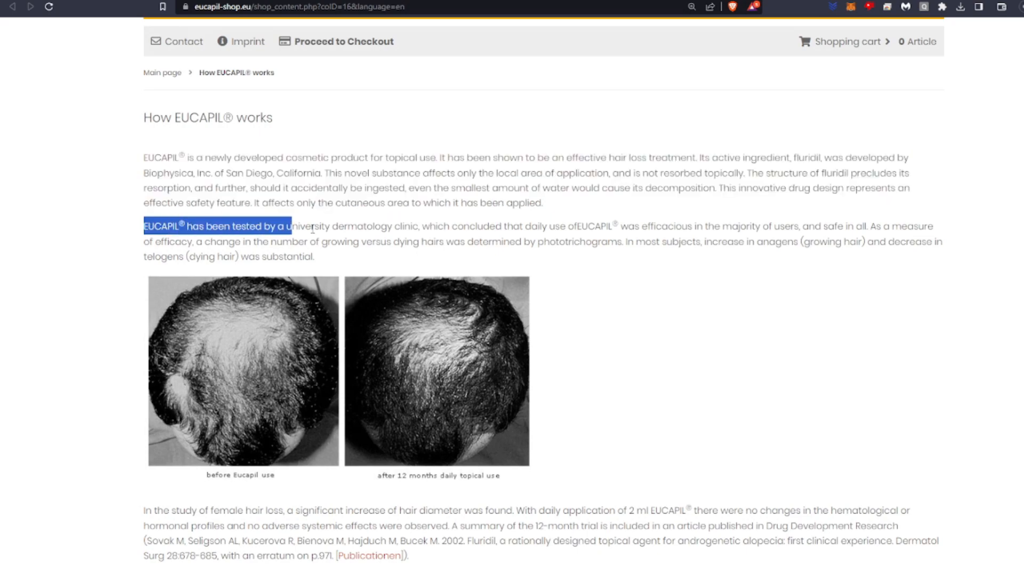
left_click_drag(293, 226, 736, 226)
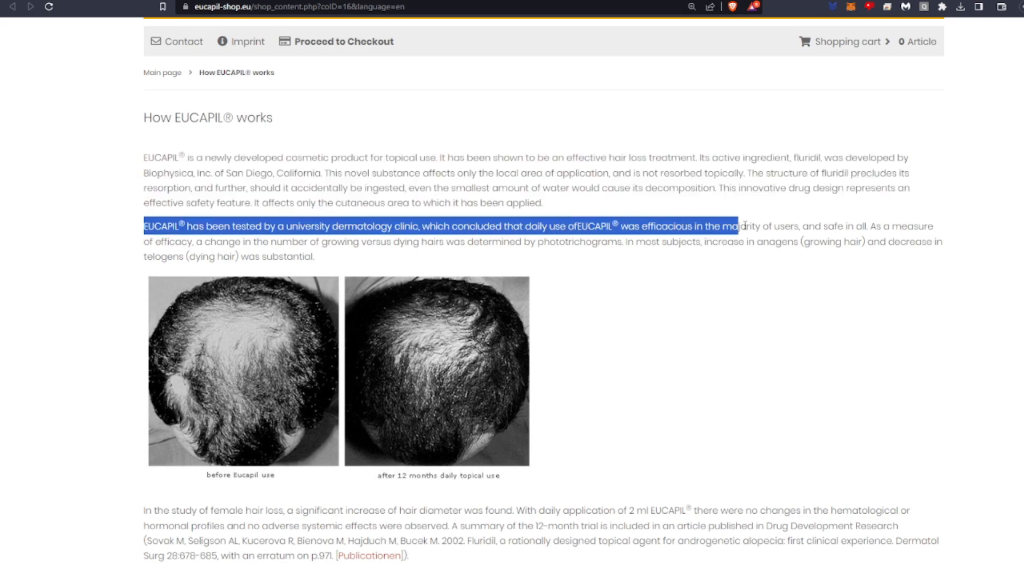
left_click_drag(737, 226, 935, 241)
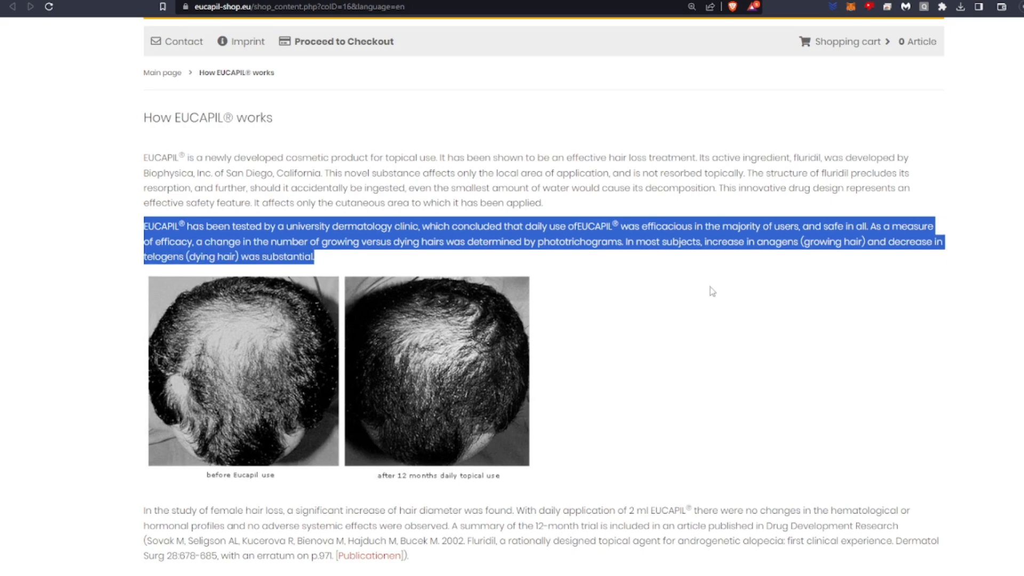
scroll("down", 3)
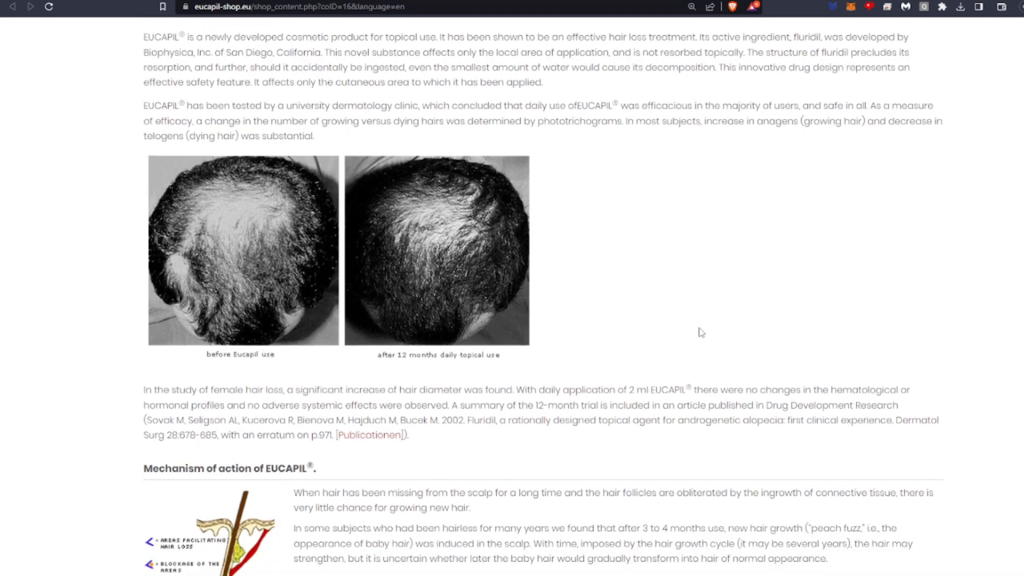
scroll("down", 3)
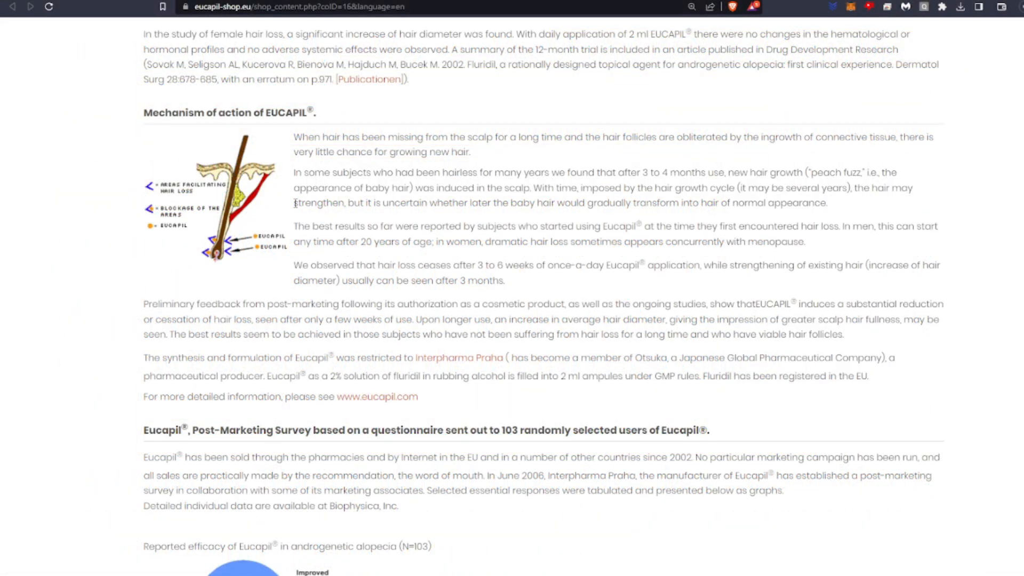
Step: Highlight the baby-hair strengthening sentence and the best-reported-results paragraph
left_click_drag(295, 203, 511, 202)
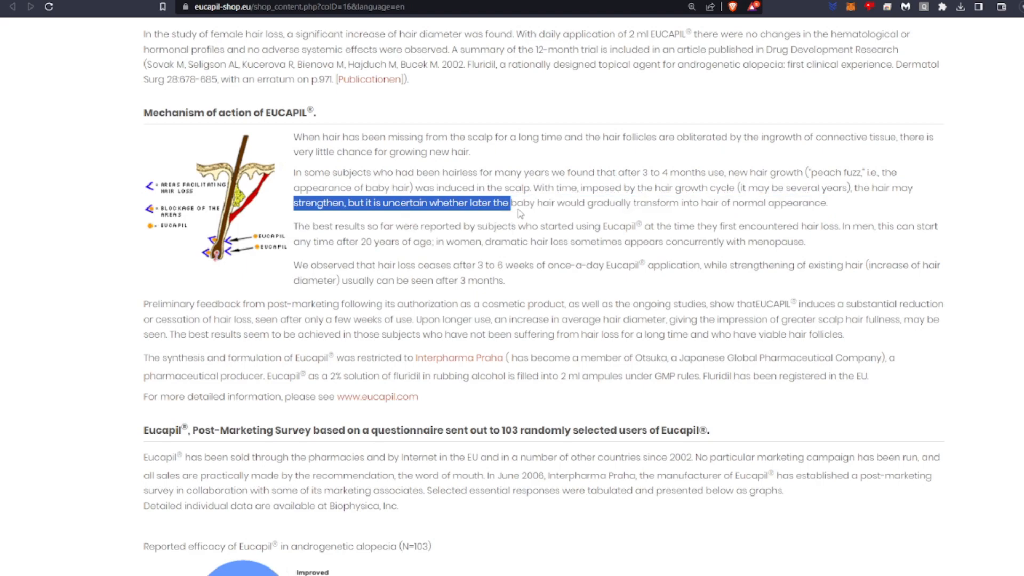
left_click_drag(511, 203, 663, 202)
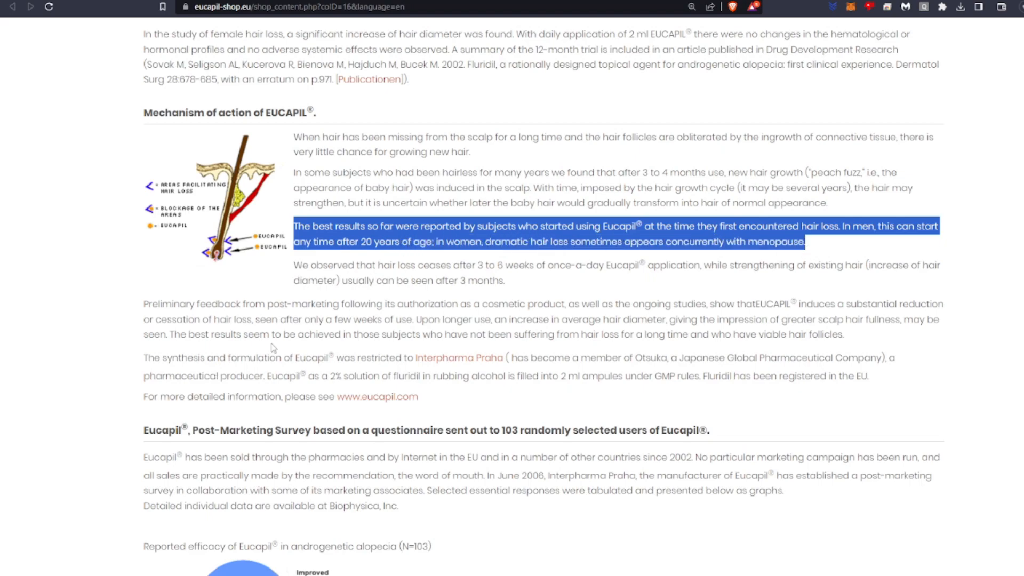
Step: Highlight the post-marketing feedback paragraph, then the Interpharma Praha synthesis and formulation paragraph
scroll("down", 3)
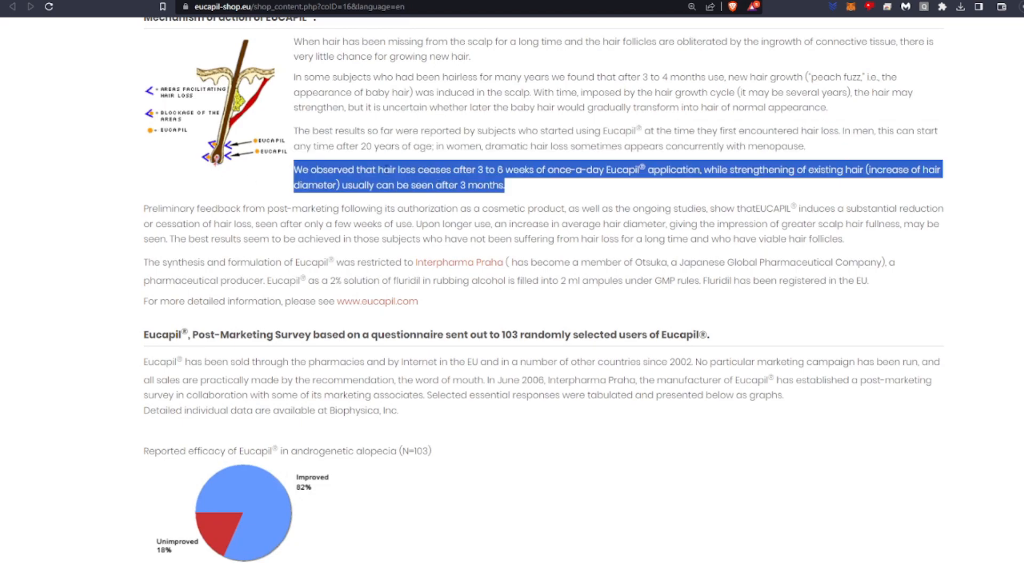
mouse_move(711, 220)
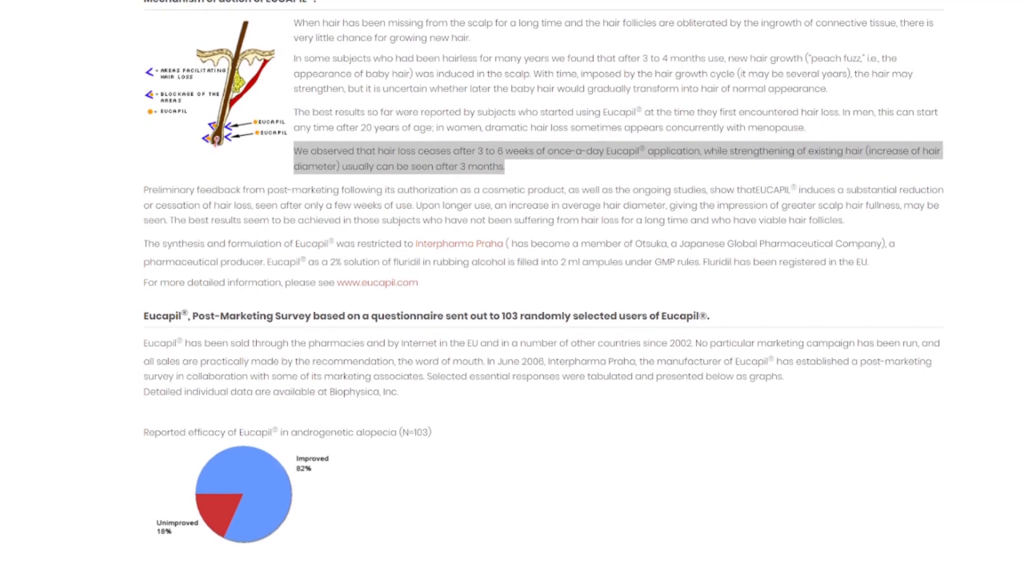
left_click_drag(143, 190, 845, 219)
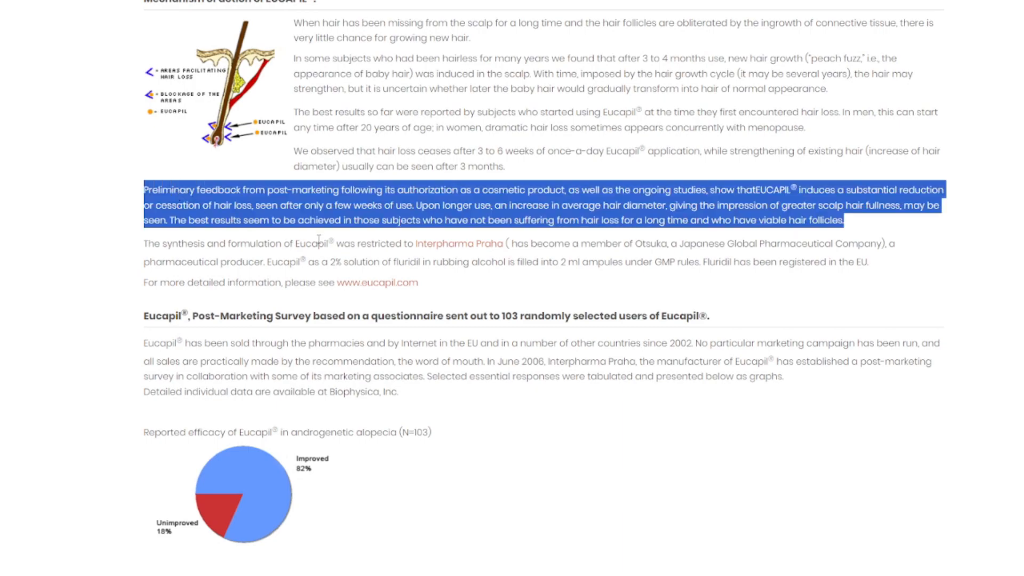
scroll("down", 3)
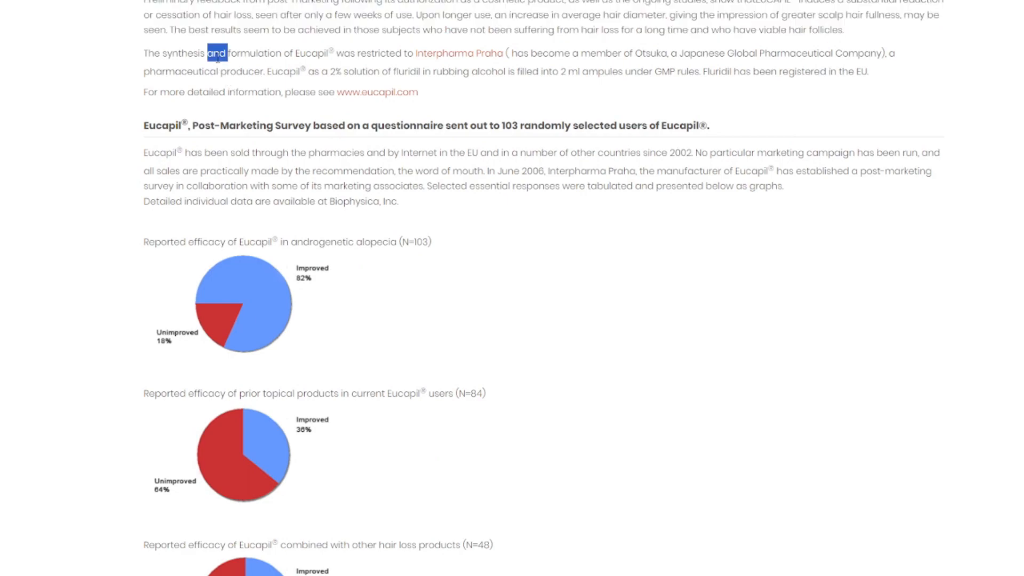
left_click_drag(216, 53, 868, 72)
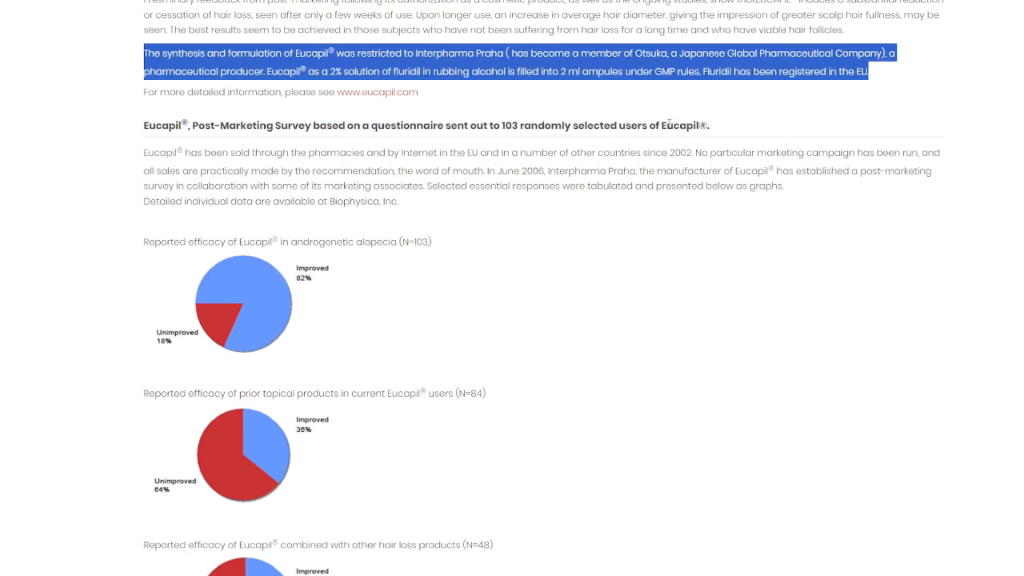
mouse_move(668, 124)
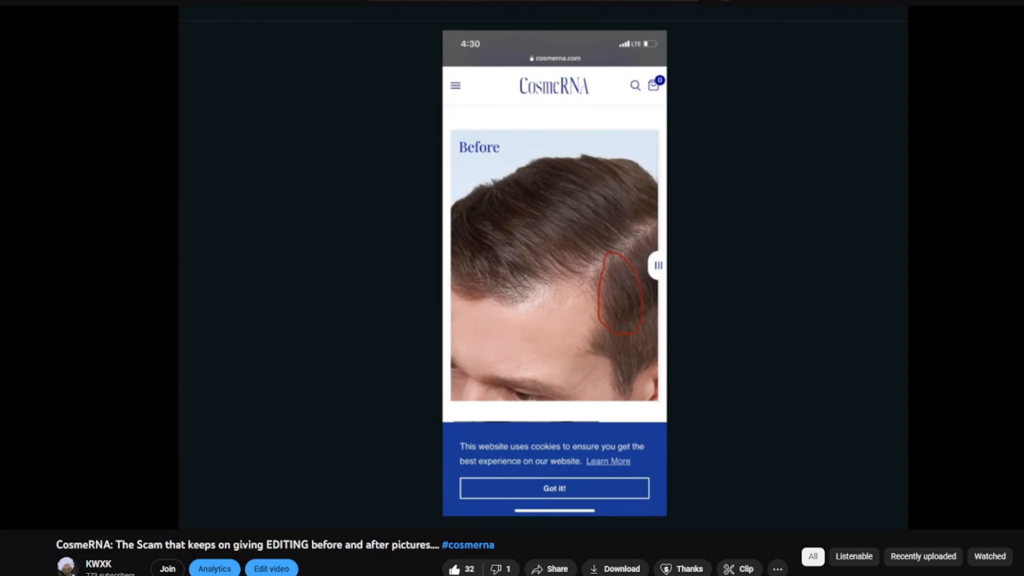
Step: Scrub the CosmeRNA clip's progress bar back and forth between the Before and After hair photo scenes
left_click_drag(658, 265, 452, 264)
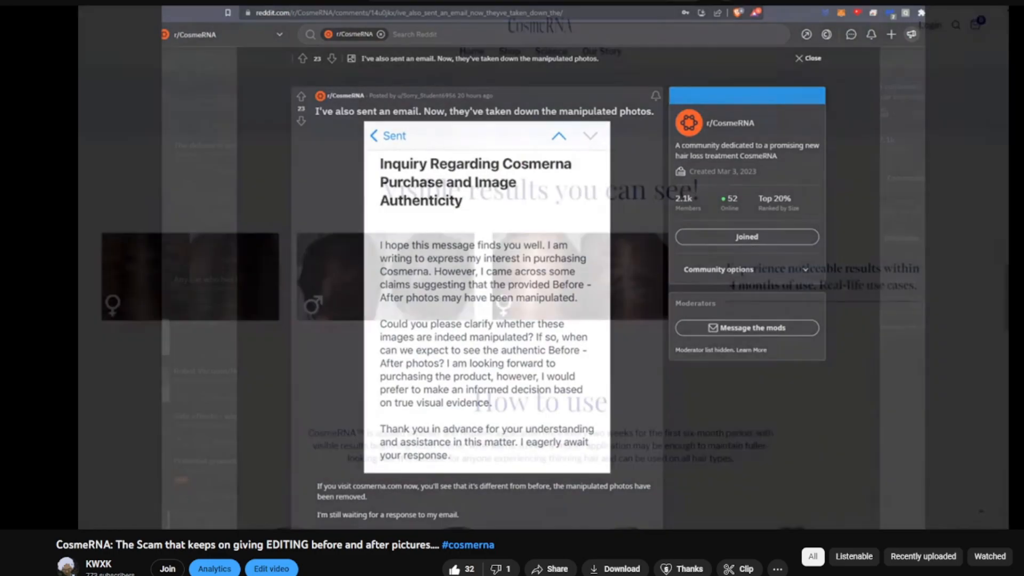
left_click(808, 57)
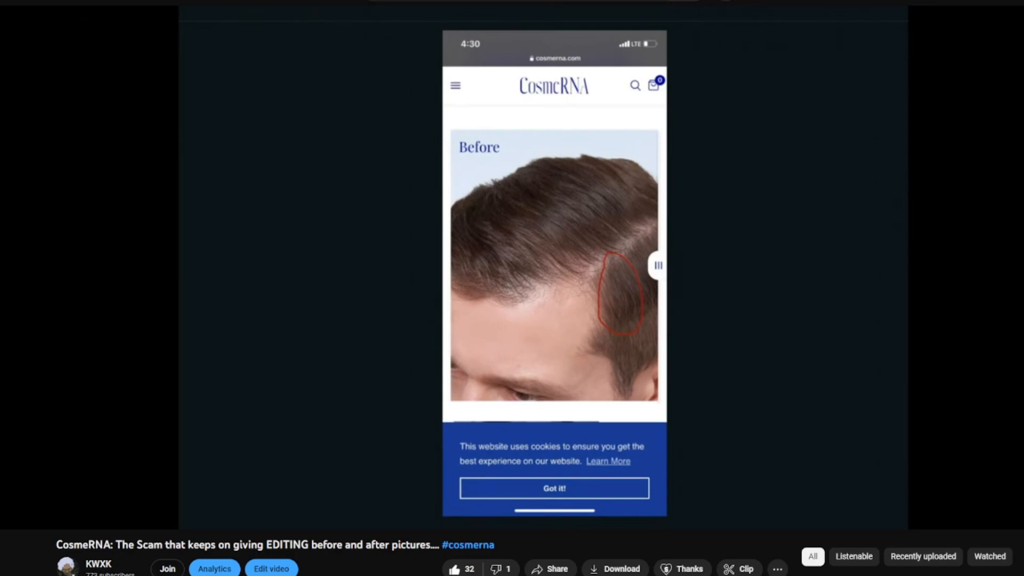
left_click_drag(656, 266, 452, 264)
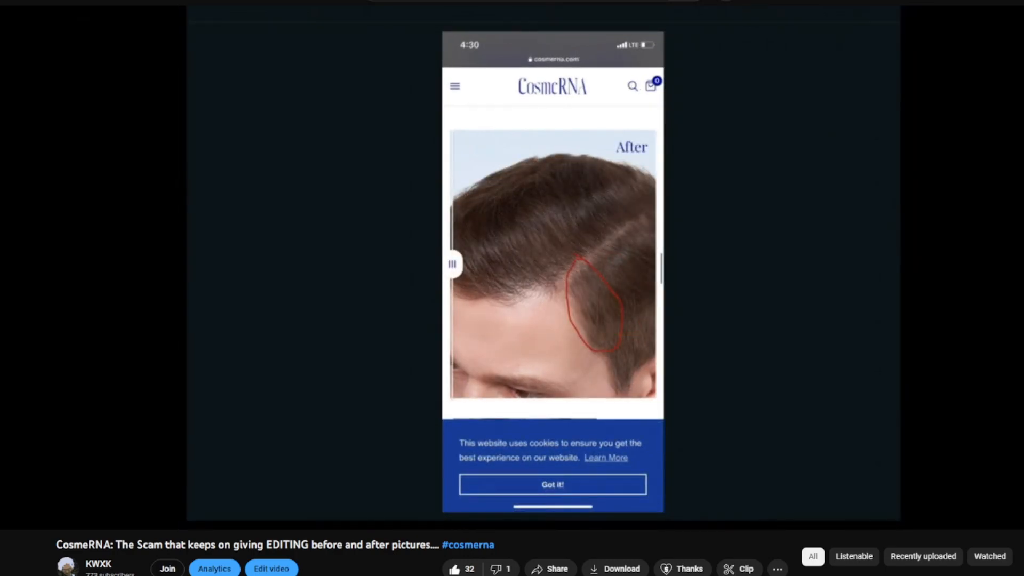
left_click_drag(452, 263, 658, 265)
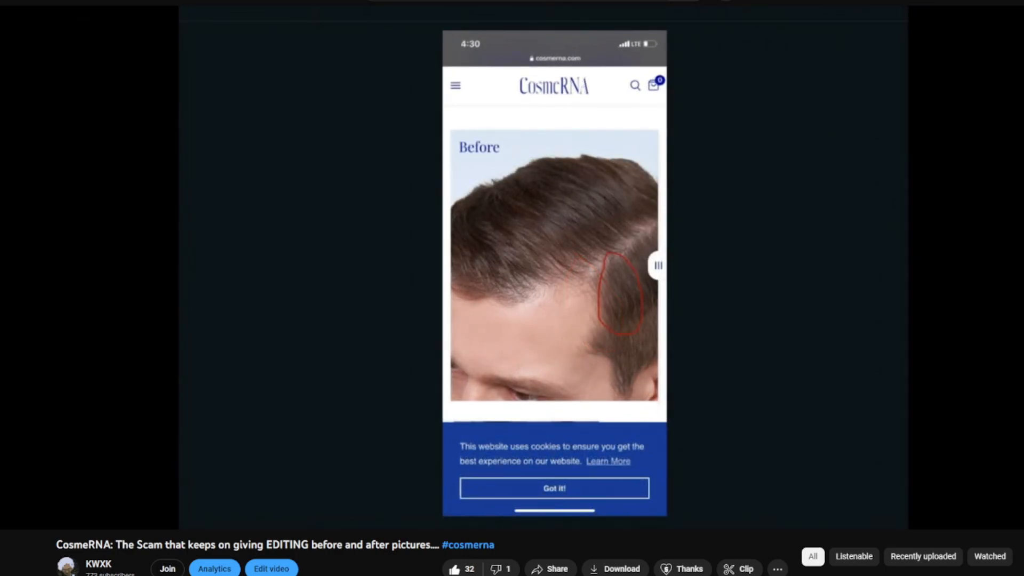
left_click_drag(658, 264, 453, 265)
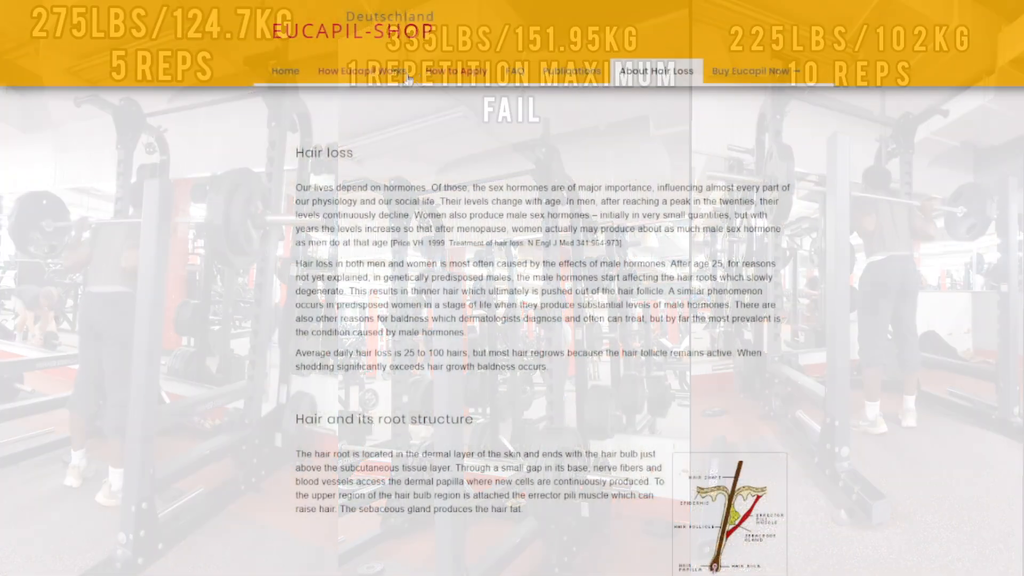
Step: Return via How Eucapil Works to the shop page and scroll to the Buy EUCAPIL Now 1–6 box offers
left_click(363, 70)
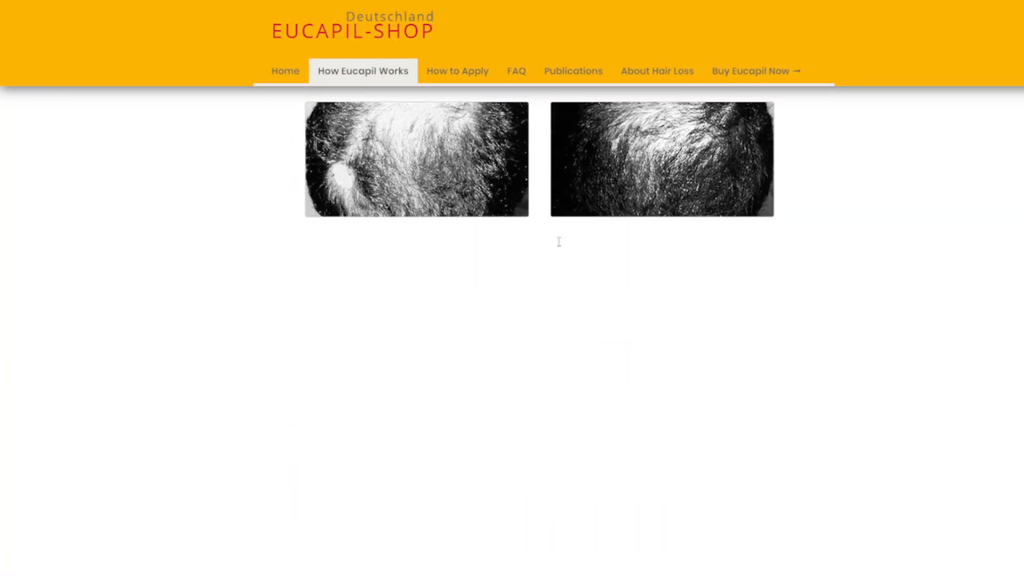
scroll("down", 3)
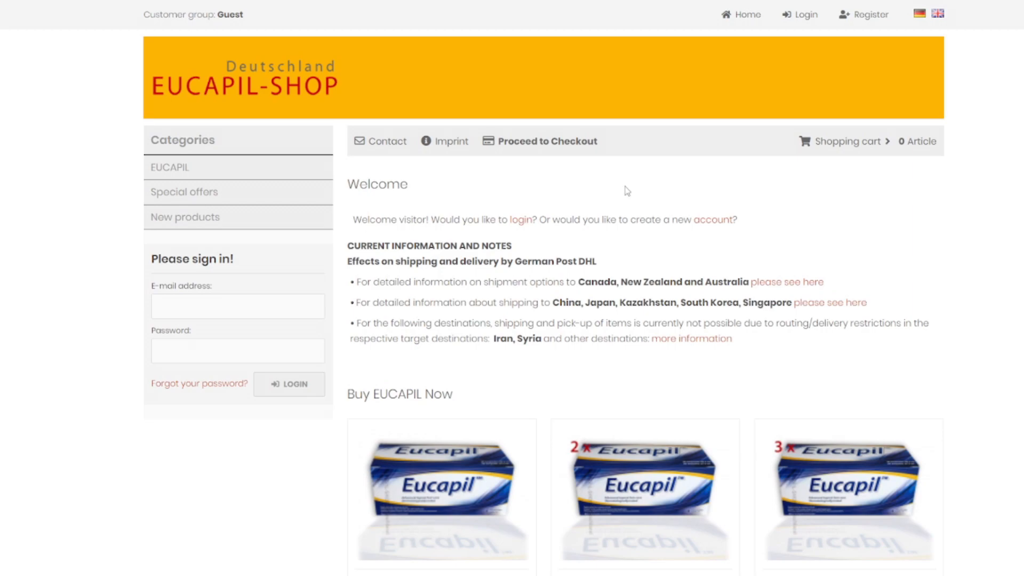
scroll("down", 3)
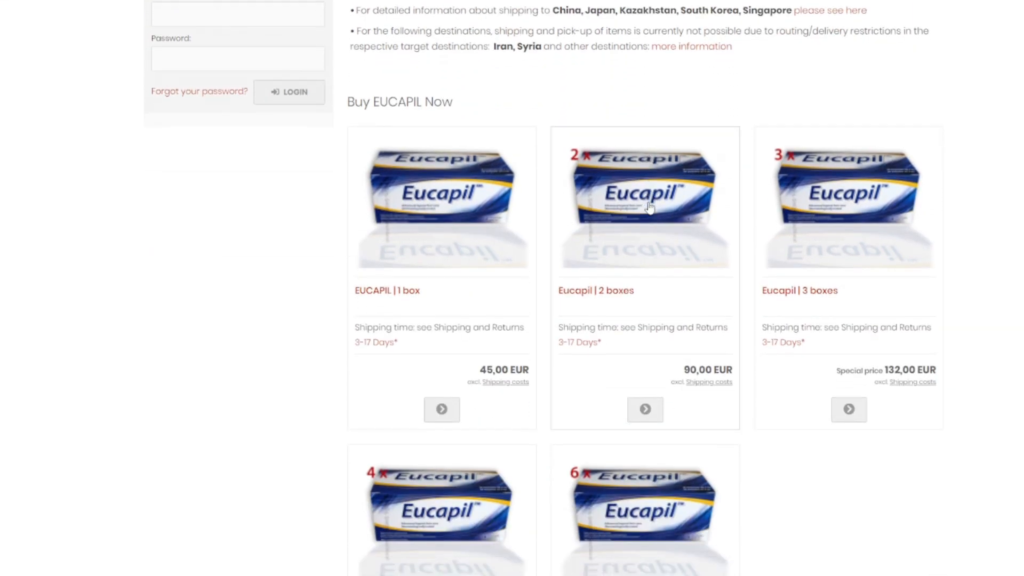
scroll("down", 3)
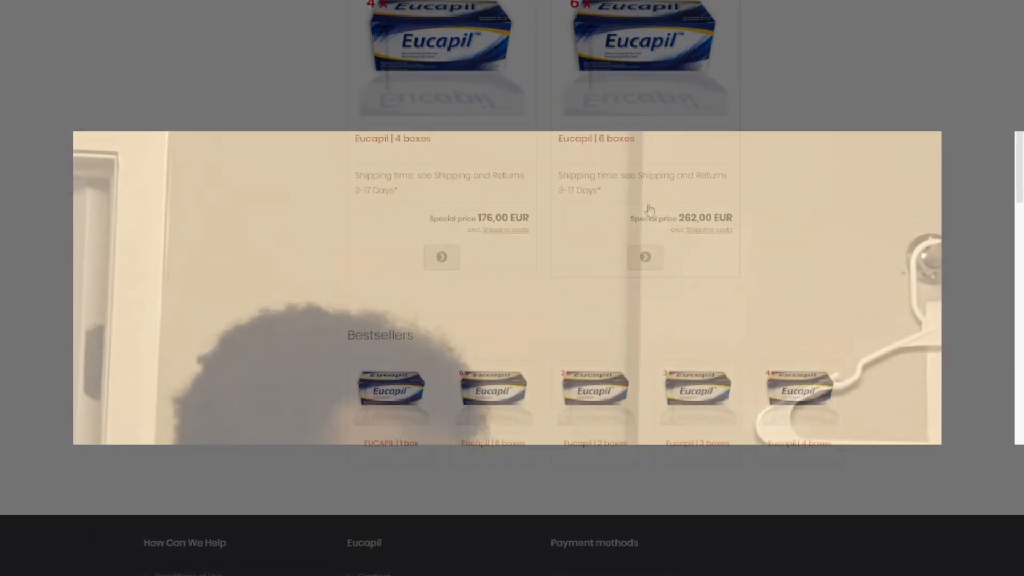